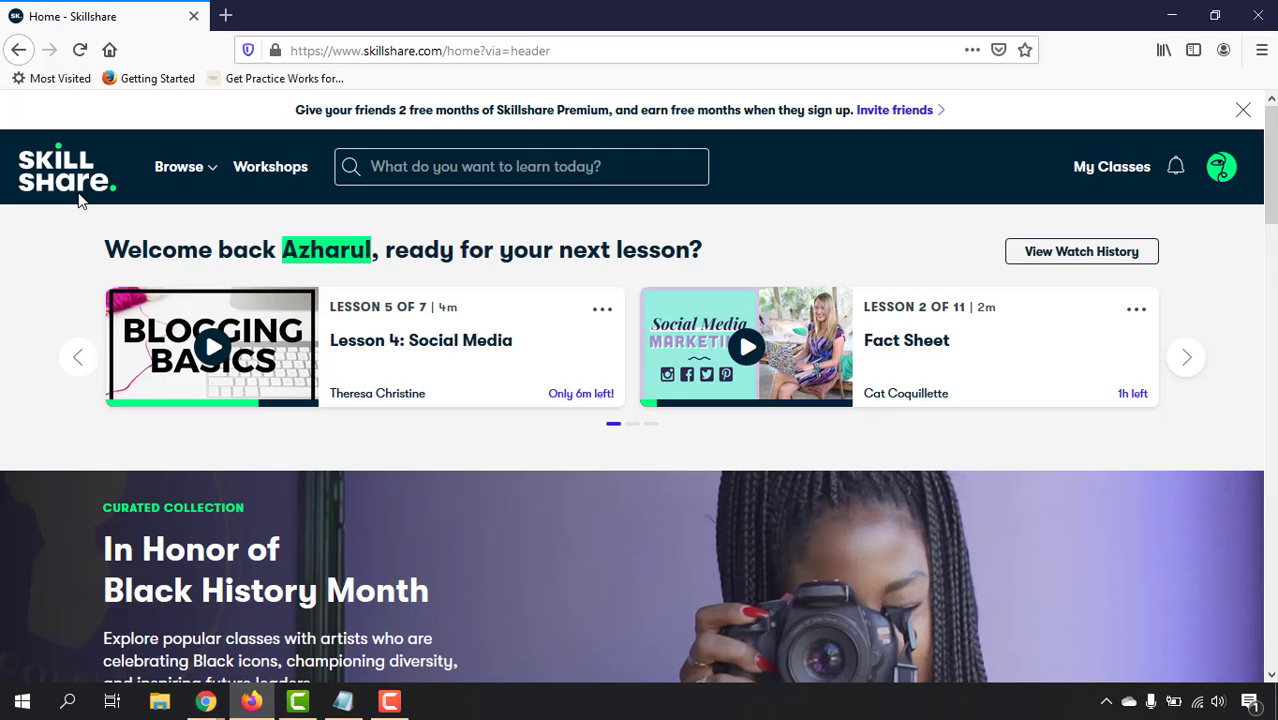
pyautogui.moveTo(286, 130)
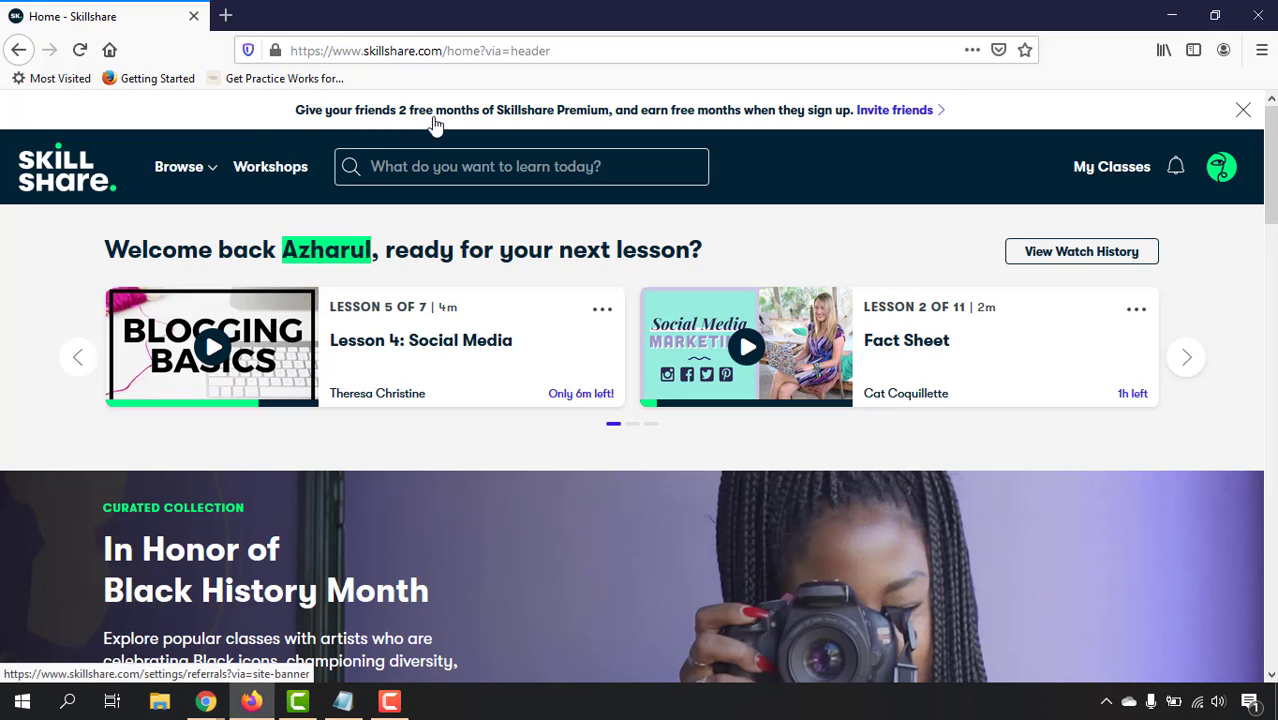
pyautogui.moveTo(587, 130)
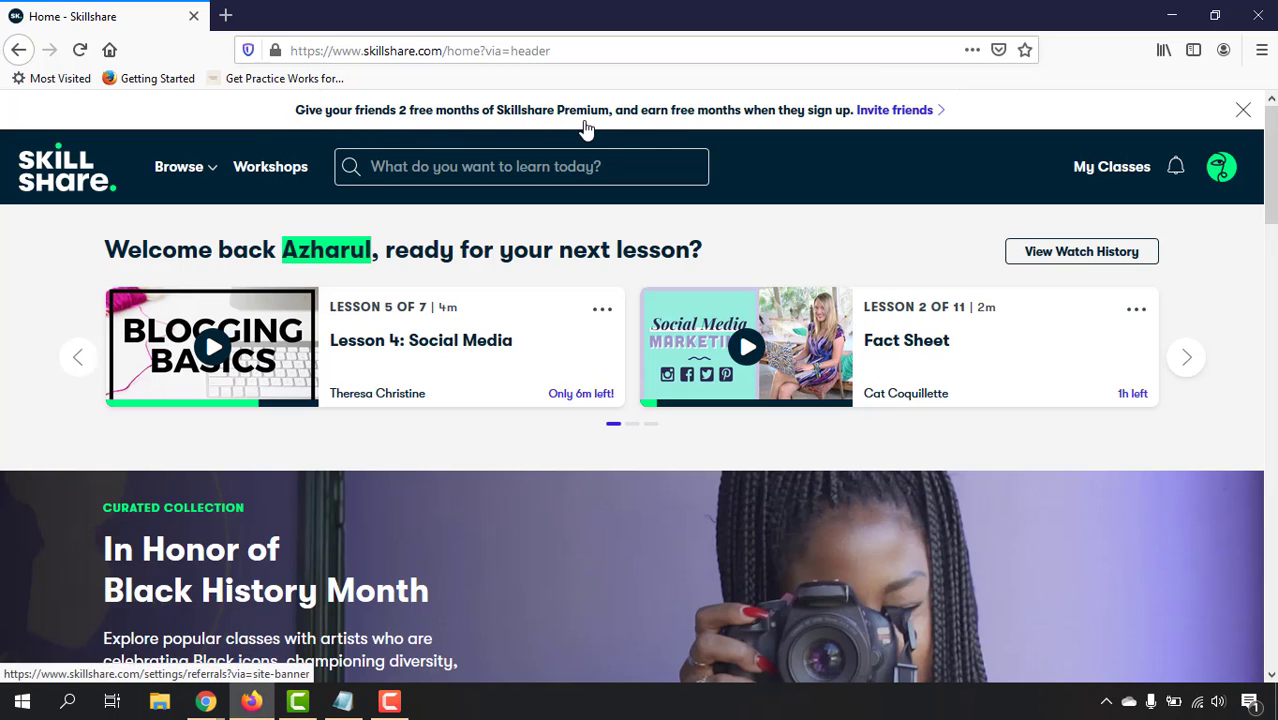
pyautogui.moveTo(830, 127)
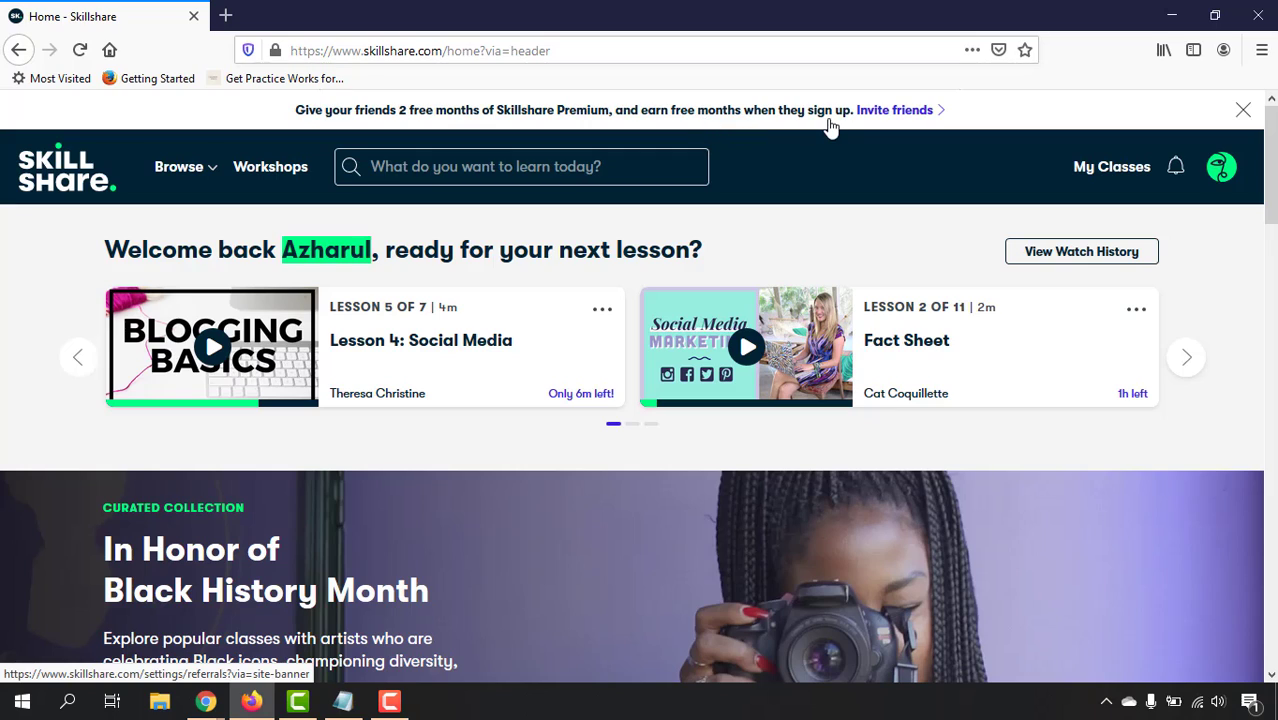
pyautogui.moveTo(873, 124)
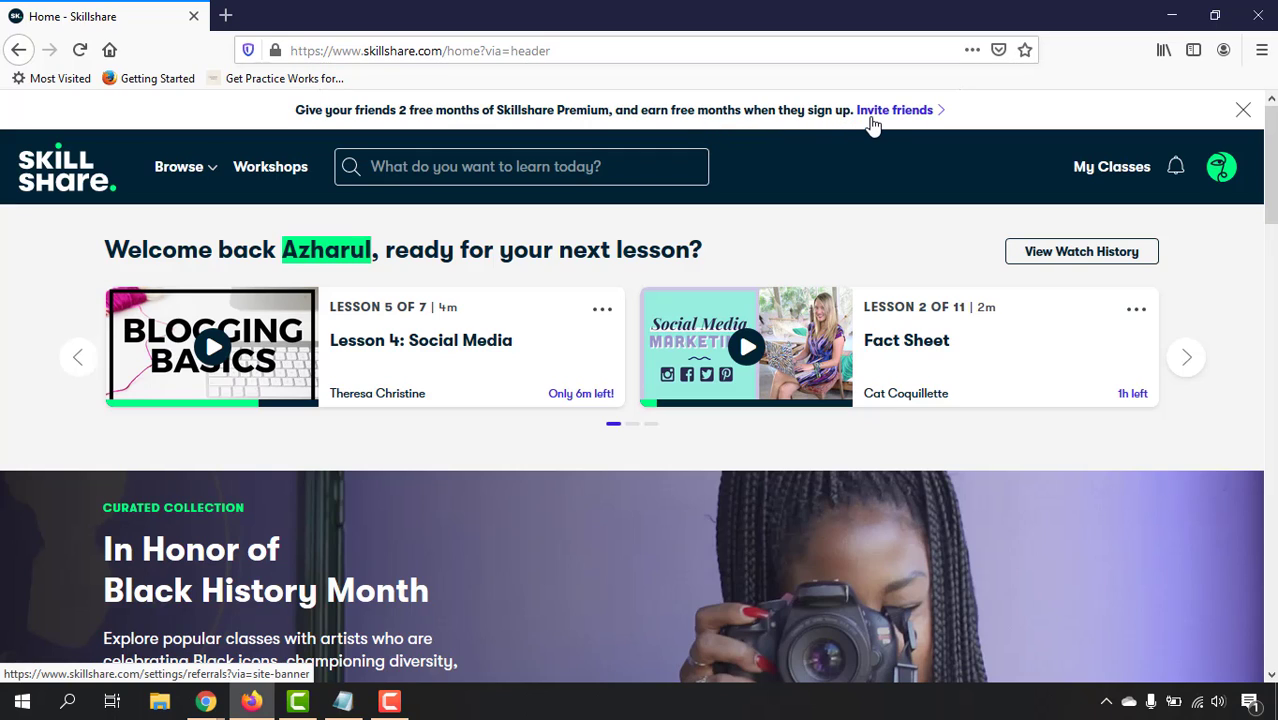
pyautogui.moveTo(878, 124)
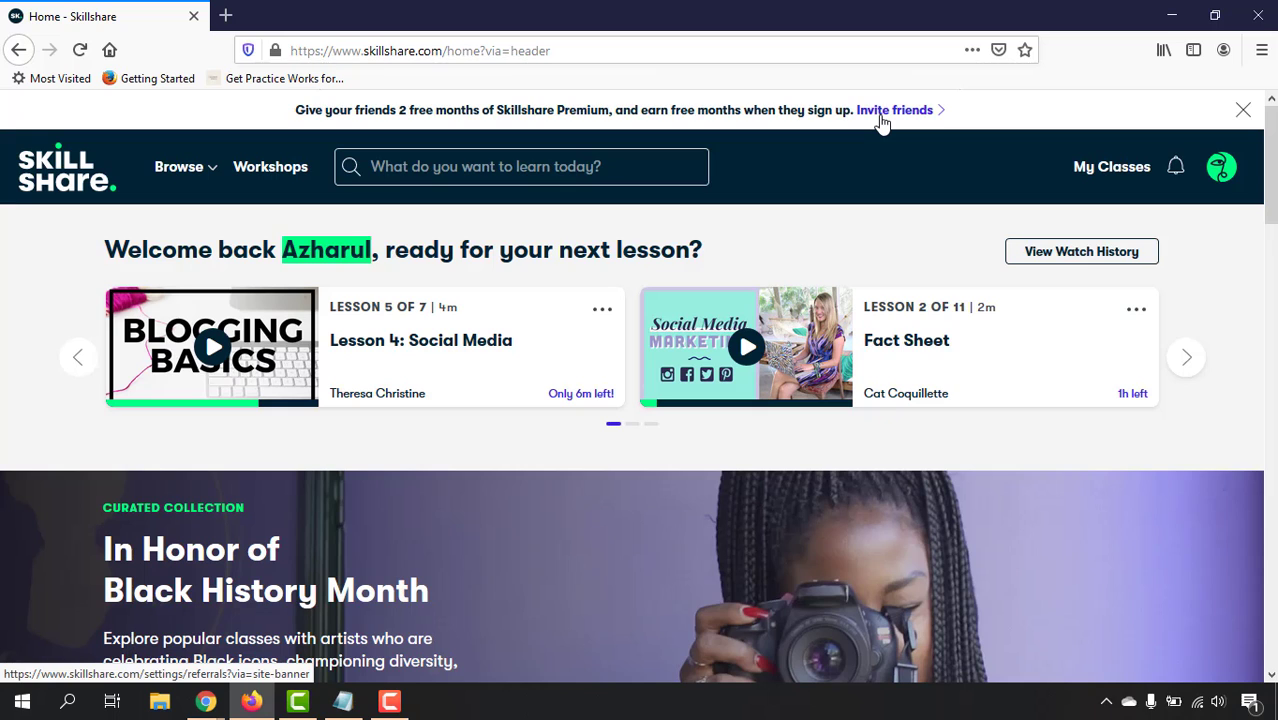
# Show the Invite Friends referral page with the personal share link, then open Firefox's menu
pyautogui.click(894, 110)
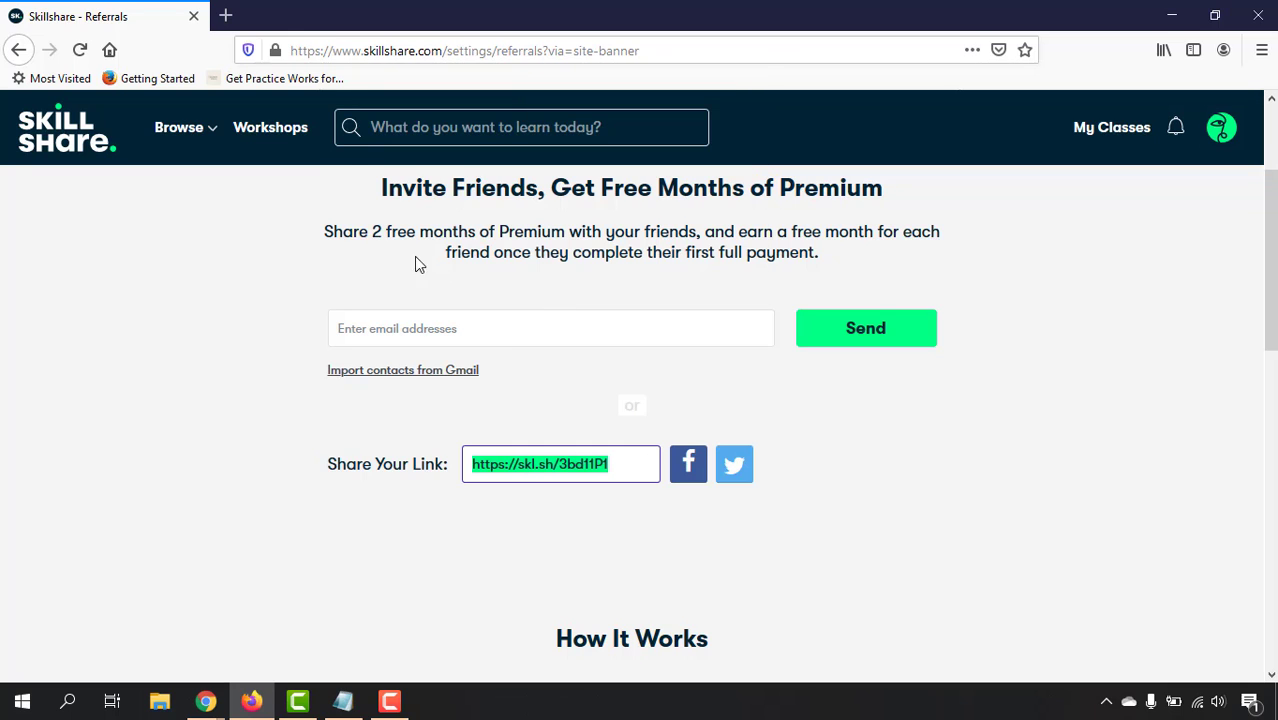
pyautogui.click(1261, 50)
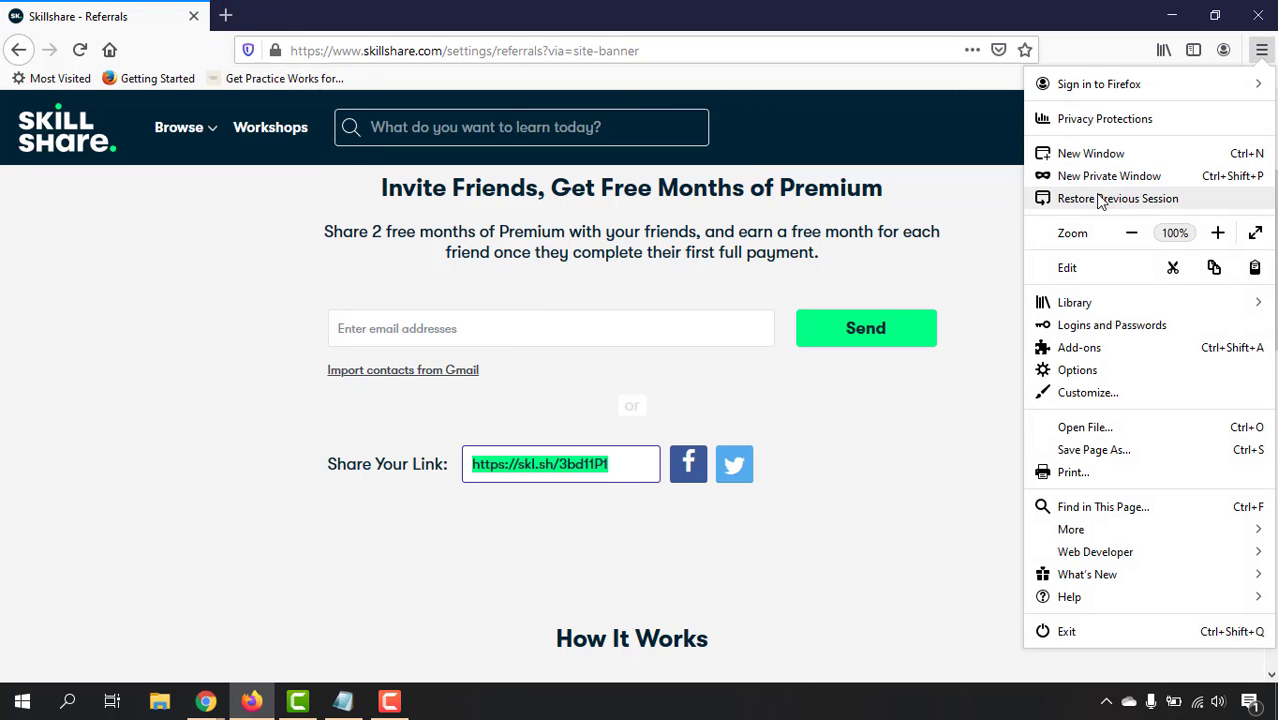
# Load the copied referral link in a new private window to reach the free 2-month Premium page
pyautogui.click(1108, 175)
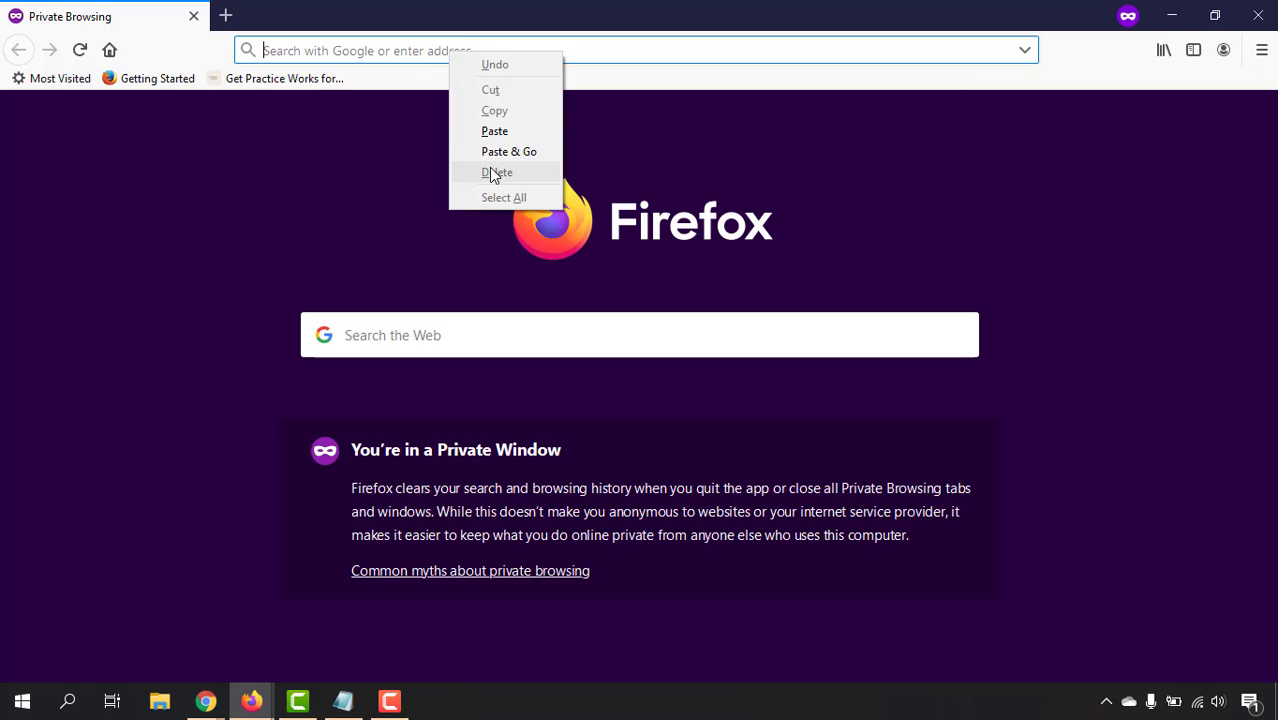
pyautogui.click(509, 151)
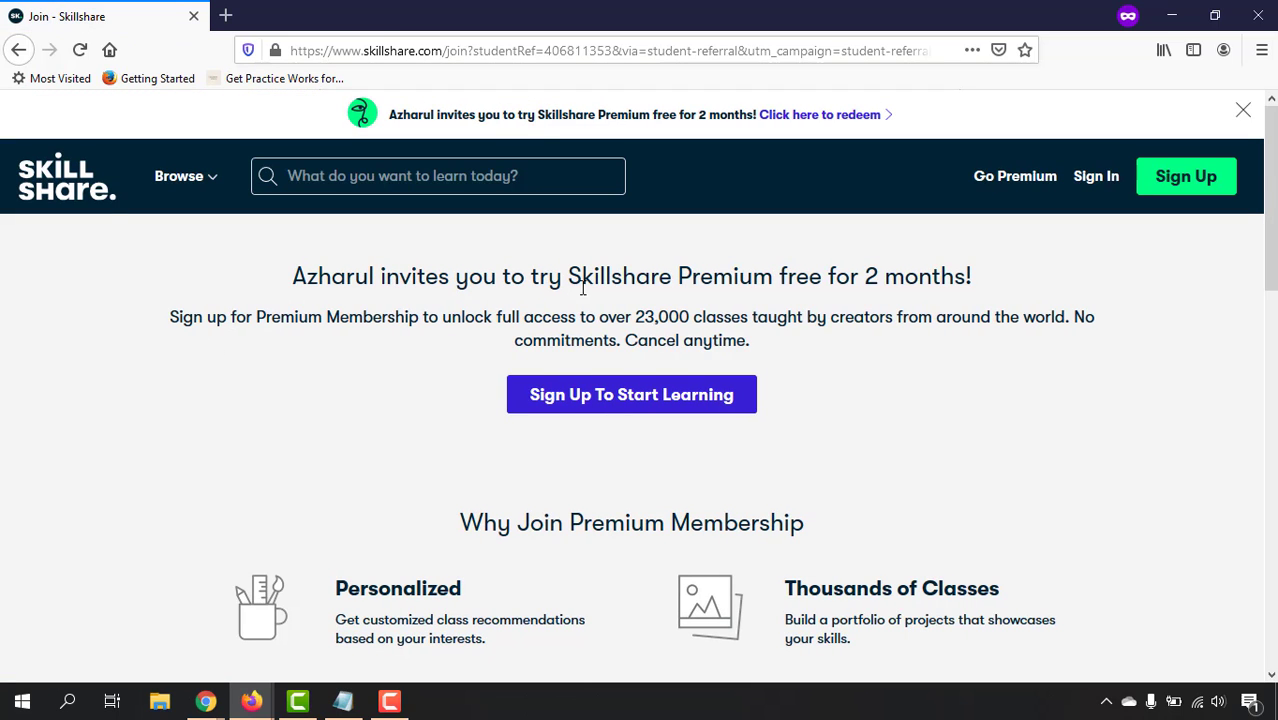
pyautogui.moveTo(851, 290)
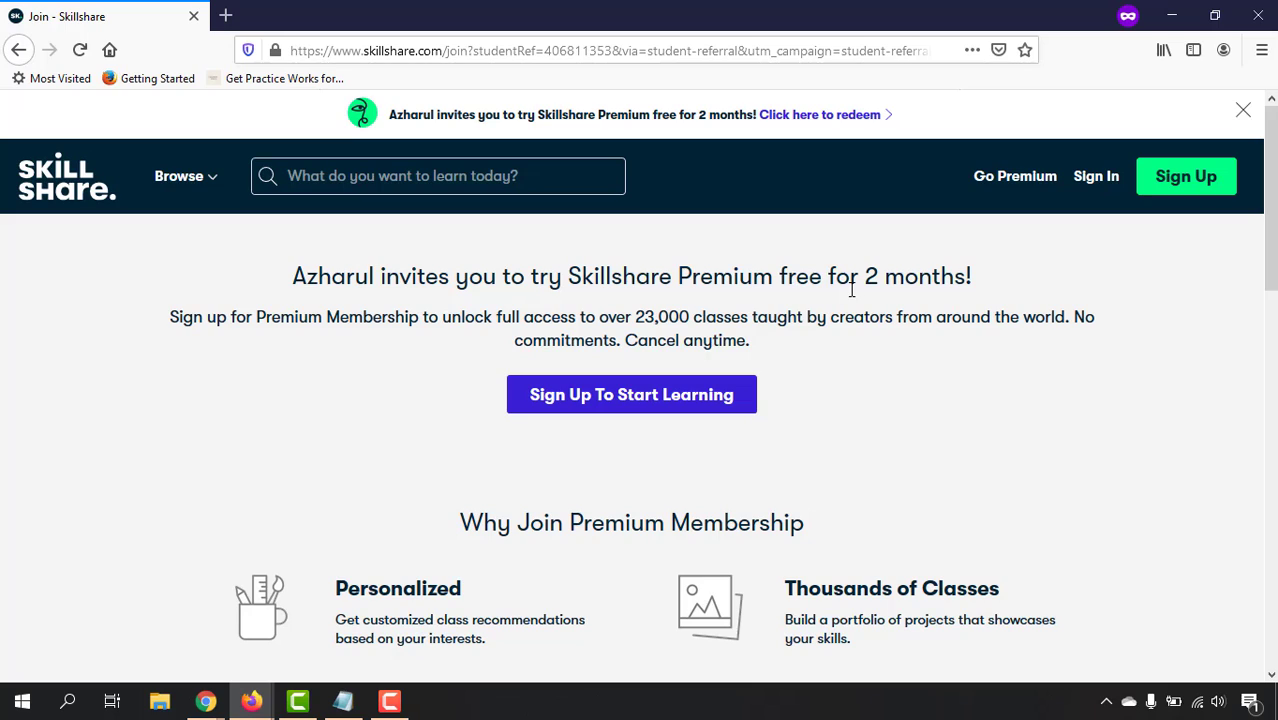
pyautogui.moveTo(927, 283)
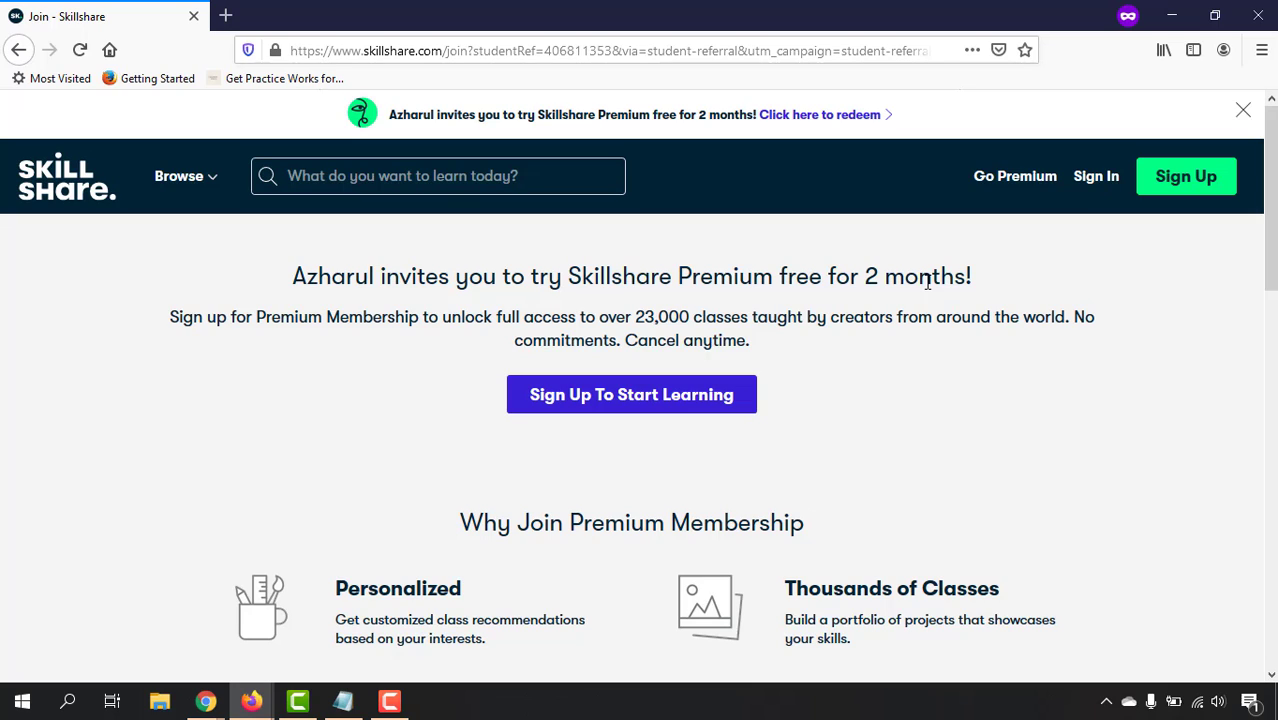
pyautogui.moveTo(88, 232)
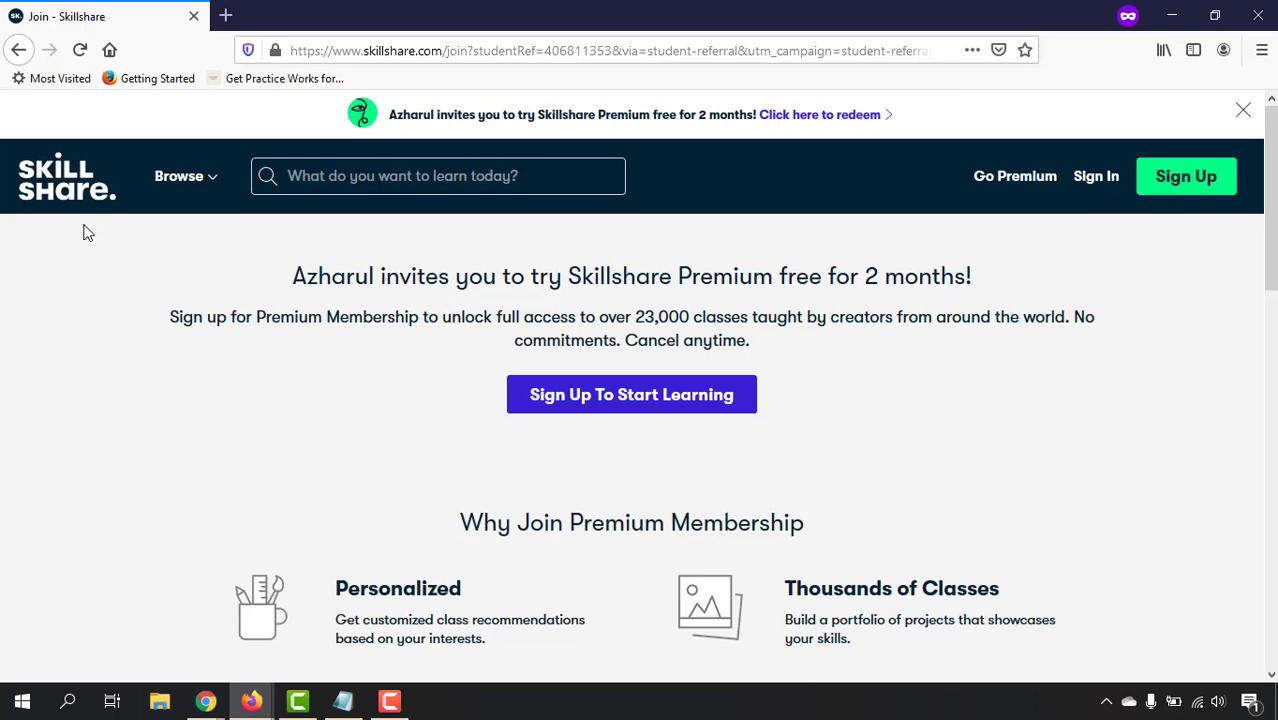
pyautogui.moveTo(67, 190)
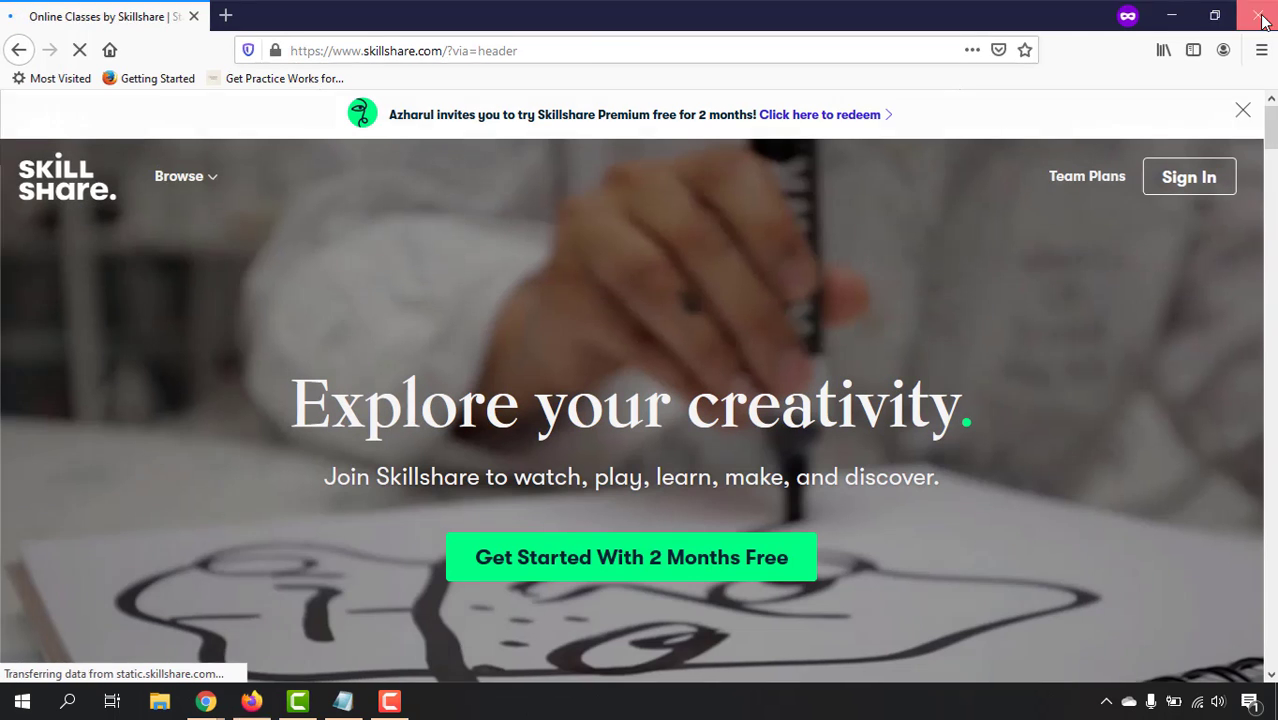
# Close the private window and search Skillshare classes for 'seo'
pyautogui.click(819, 114)
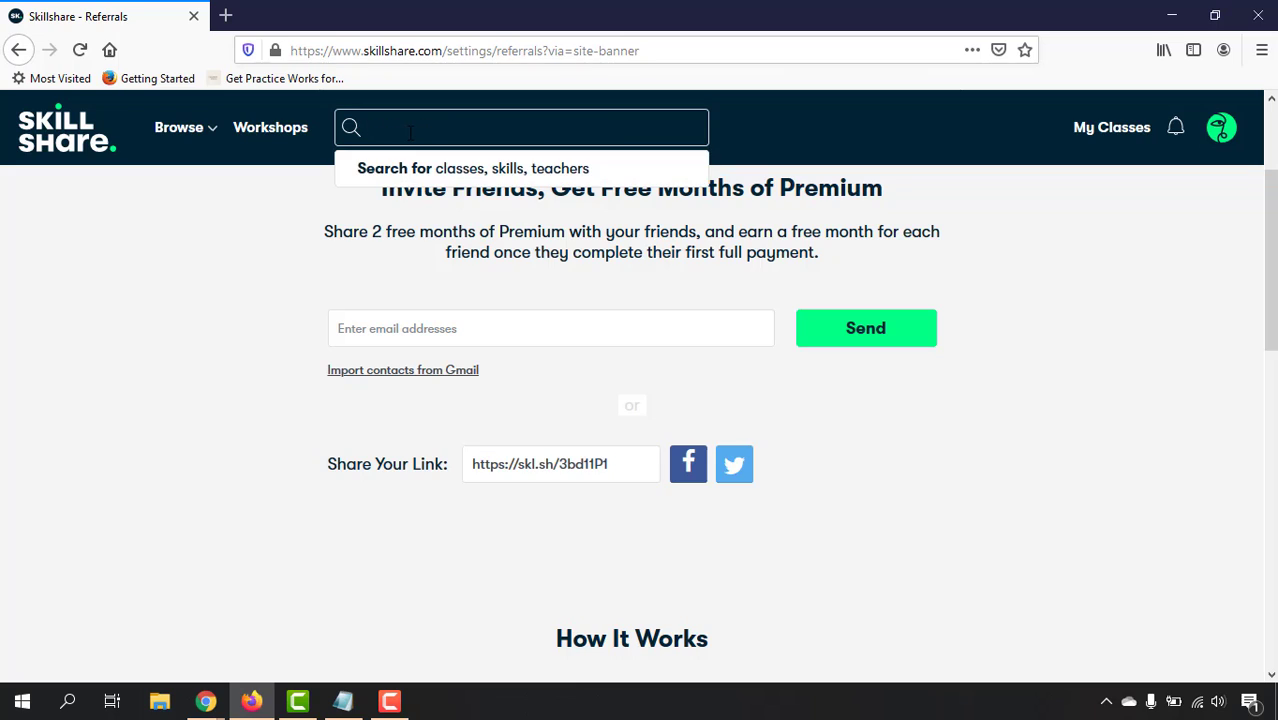
pyautogui.write('seo')
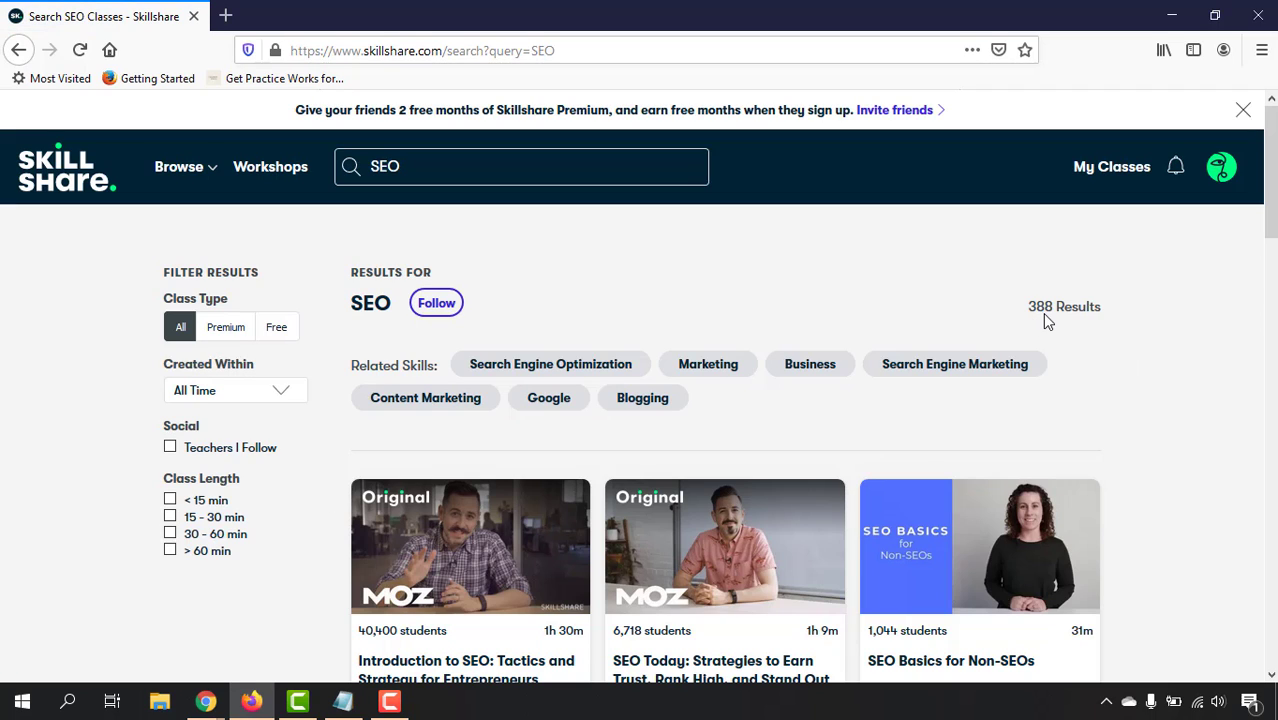
pyautogui.moveTo(275, 292)
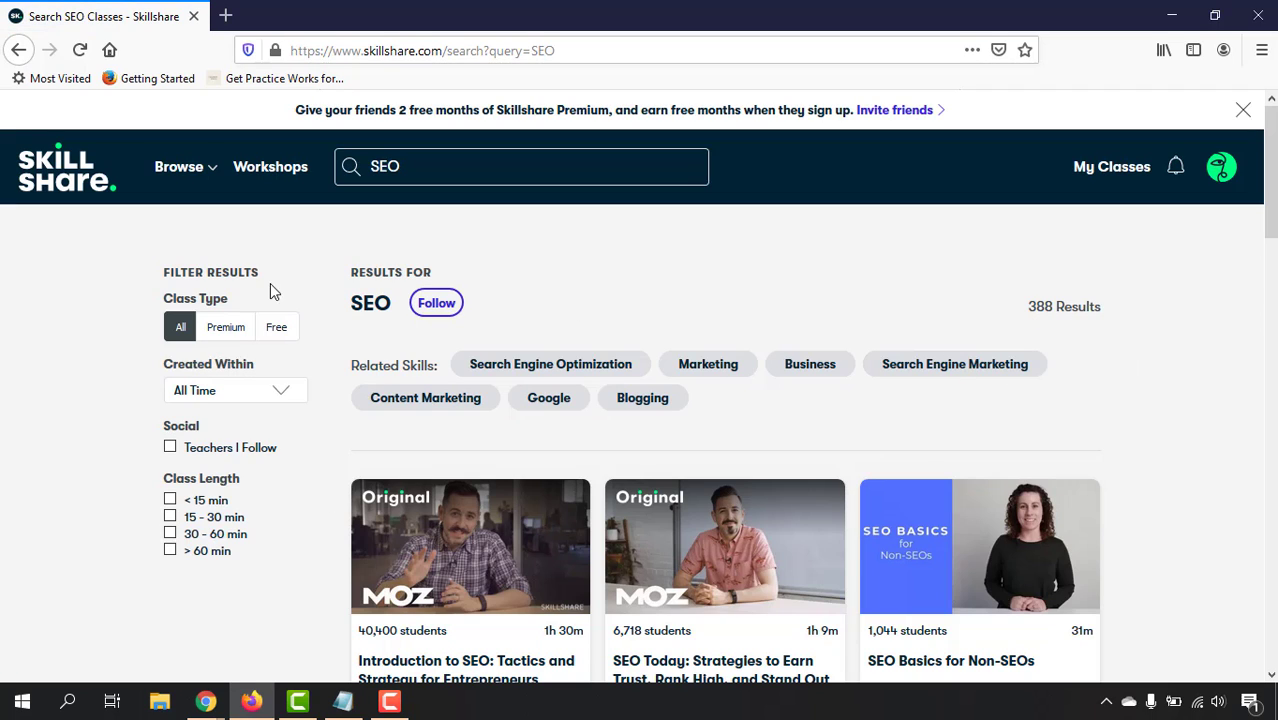
# Filter the SEO results to Premium class type (359 results) and browse the listings
pyautogui.click(225, 327)
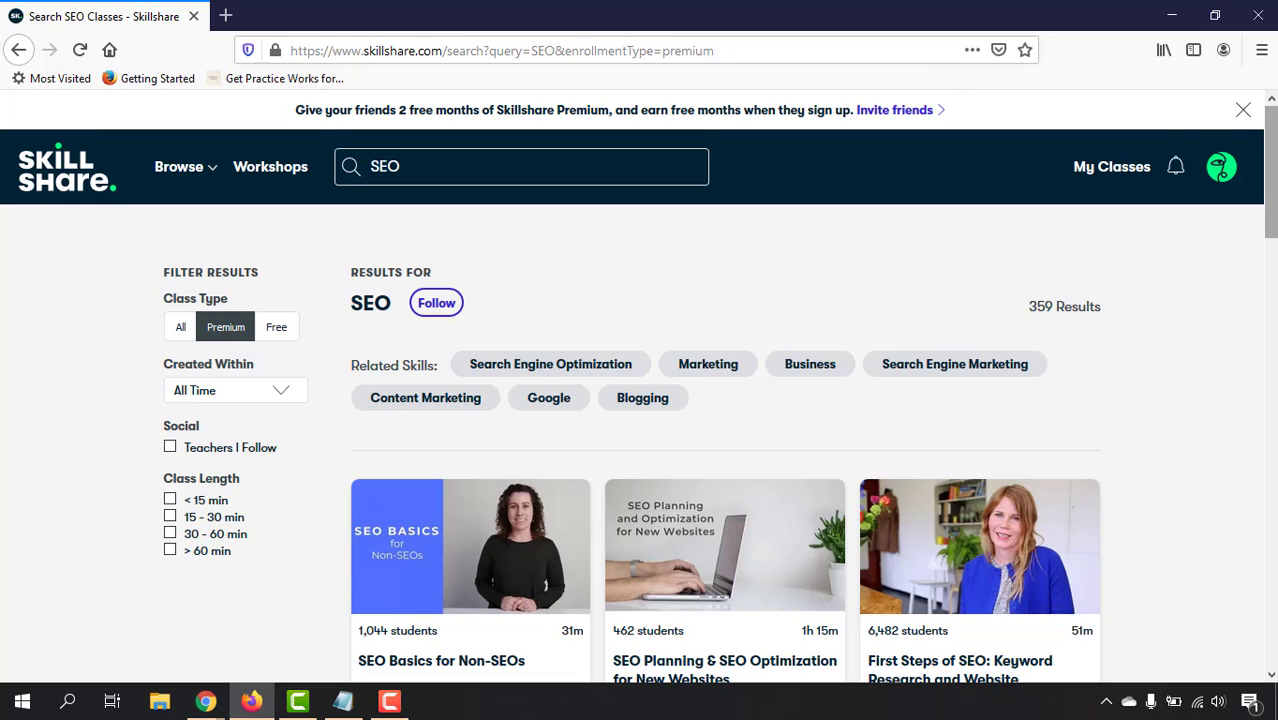
pyautogui.scroll(-3)
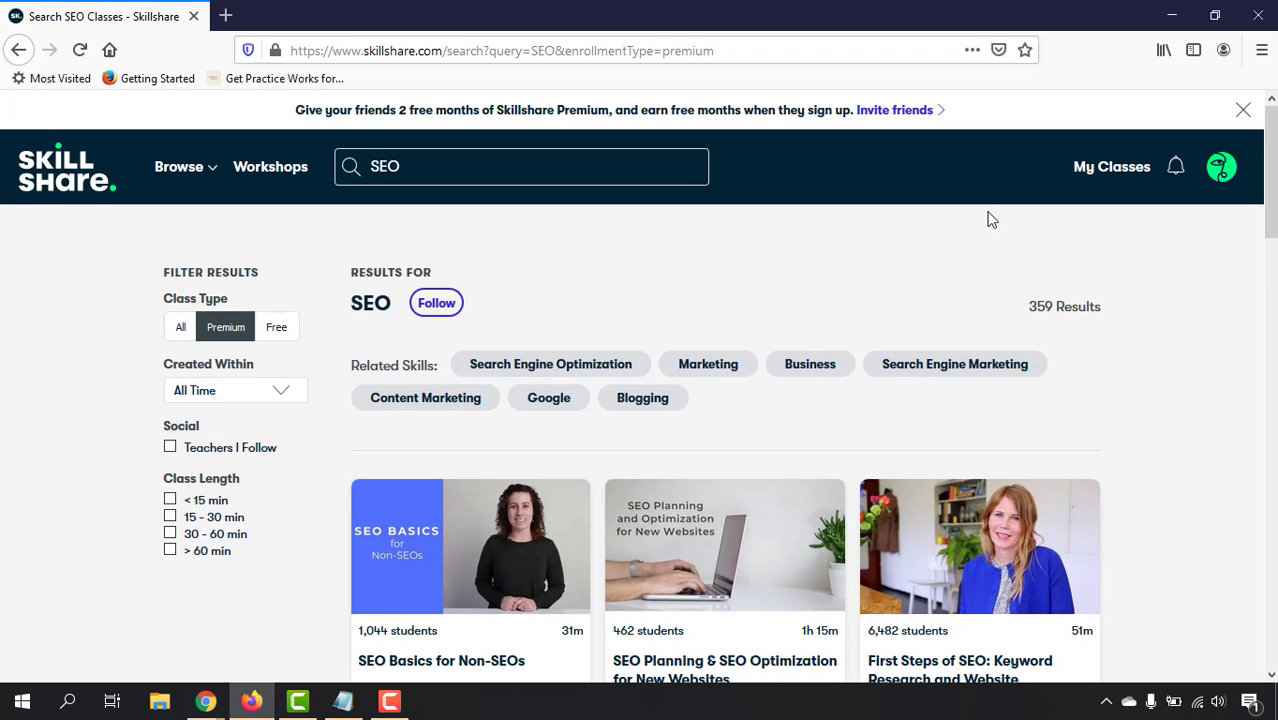
pyautogui.scroll(-3)
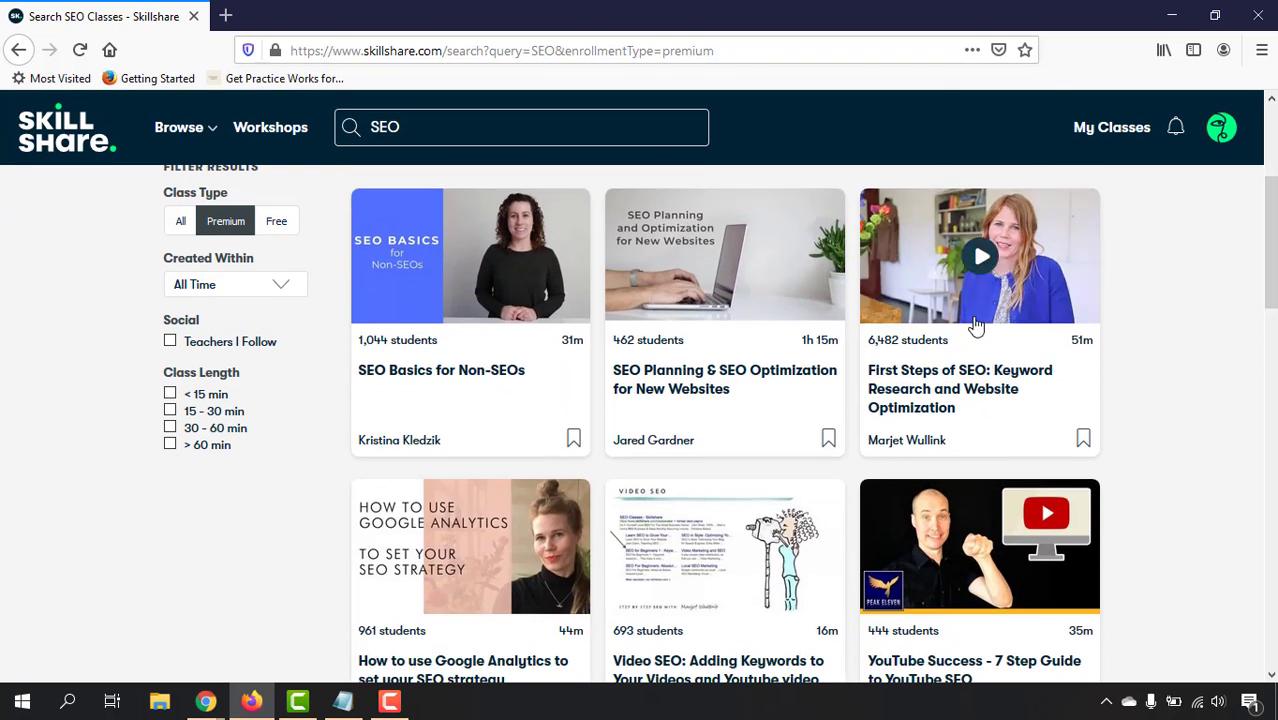
pyautogui.scroll(-3)
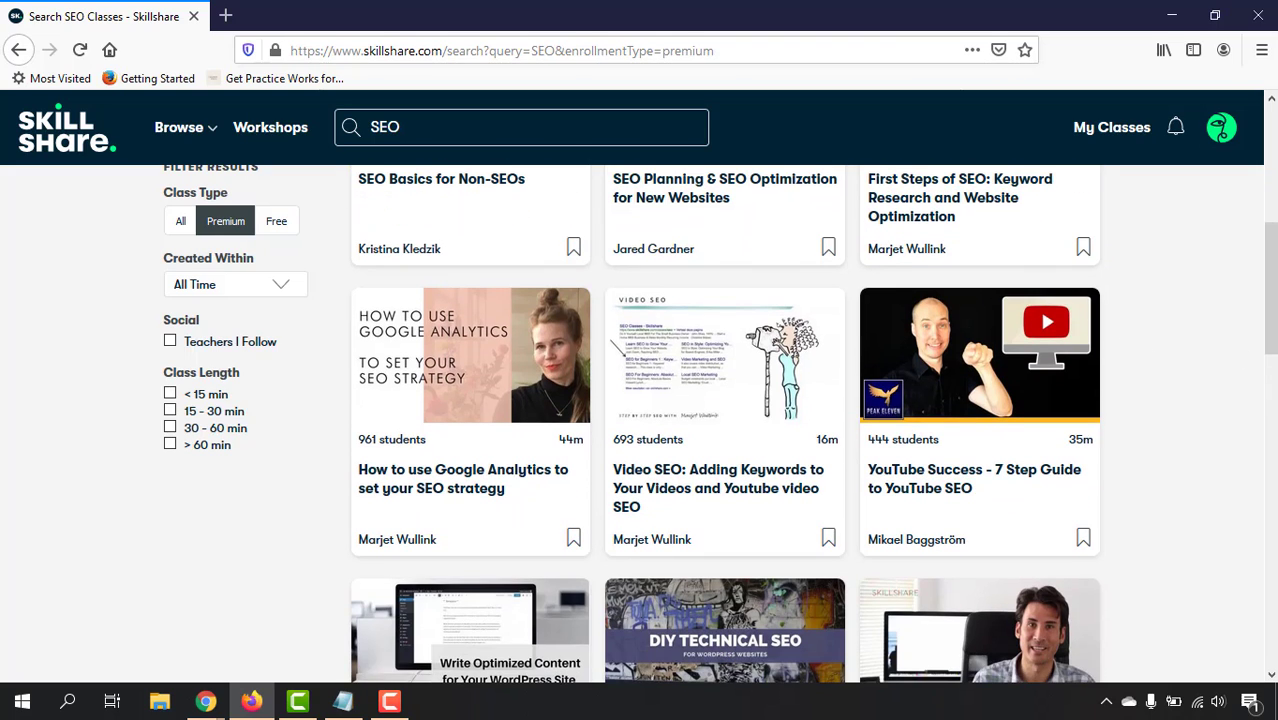
pyautogui.scroll(-3)
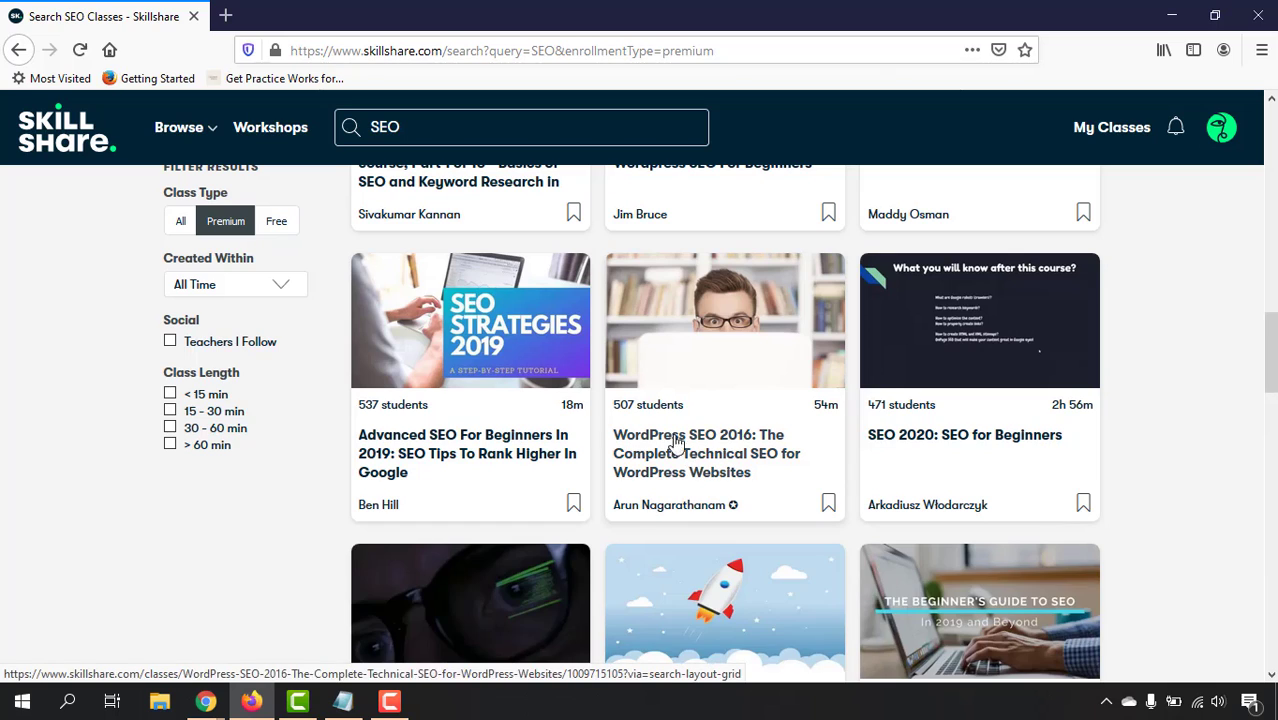
pyautogui.moveTo(520, 453)
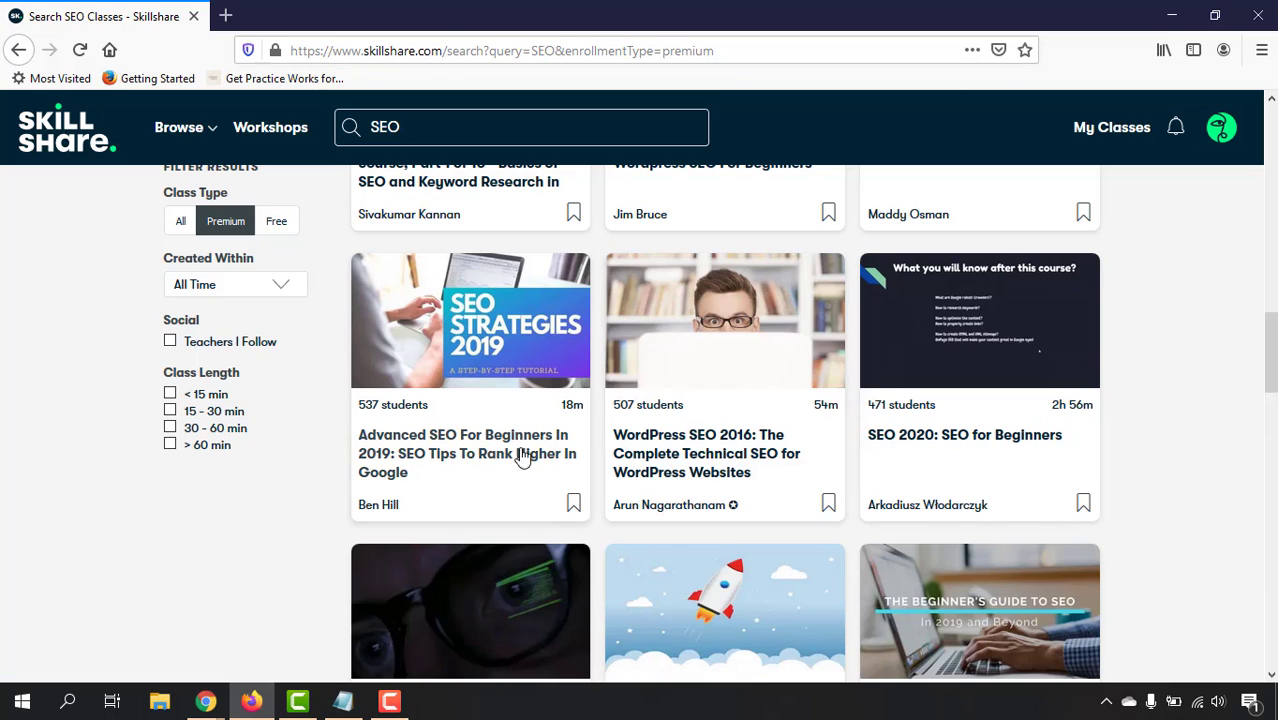
pyautogui.moveTo(420, 460)
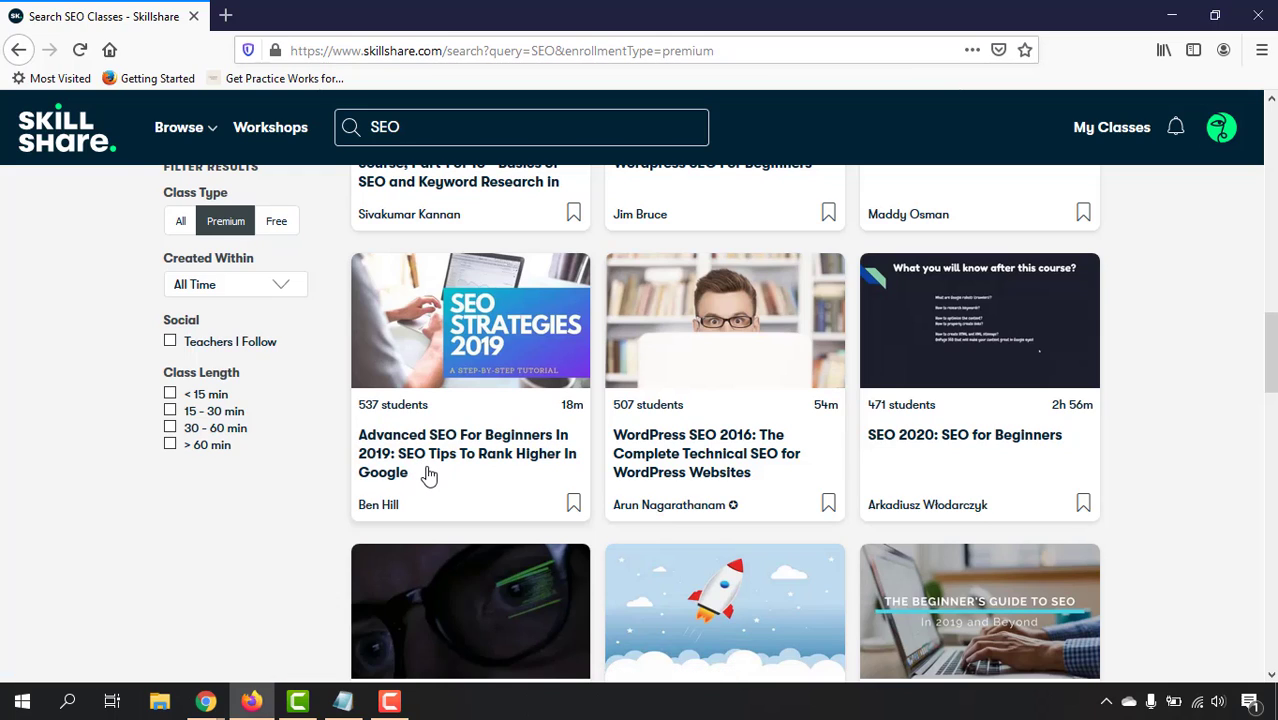
pyautogui.moveTo(900, 451)
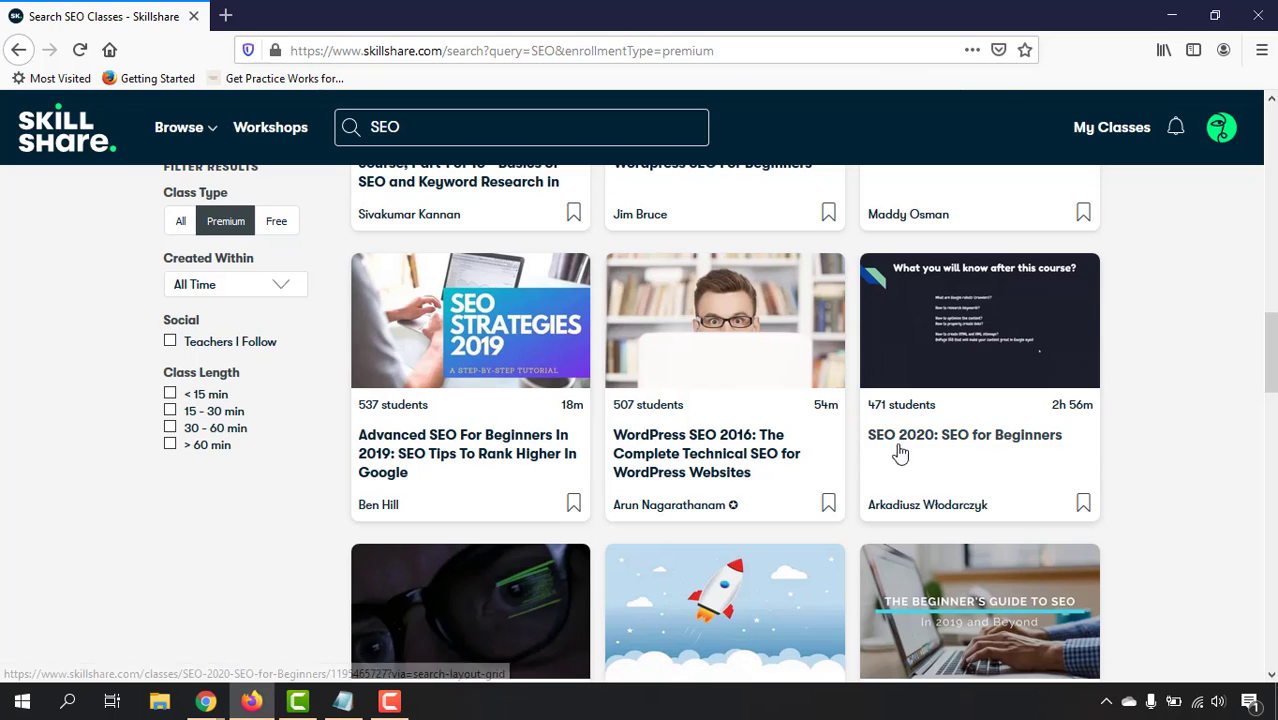
pyautogui.moveTo(929, 457)
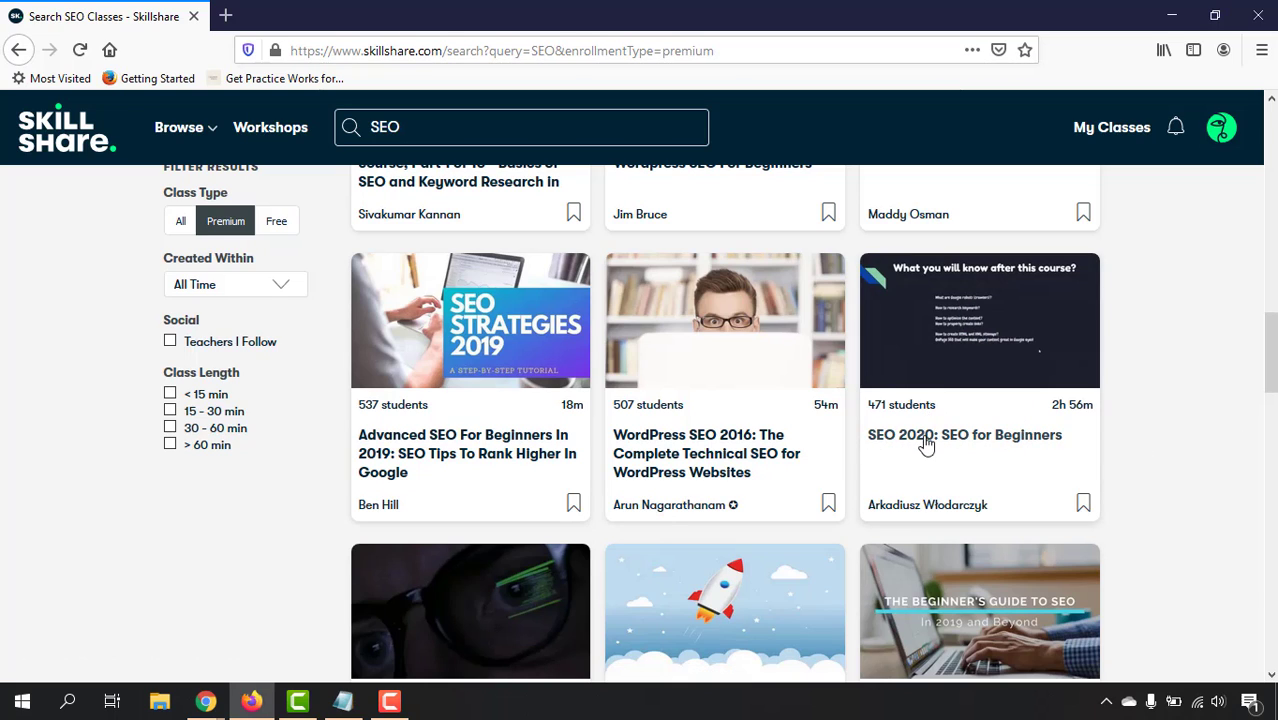
# Open 'SEO 2020: SEO for Beginners' and play its lesson 7 on keywords
pyautogui.click(965, 434)
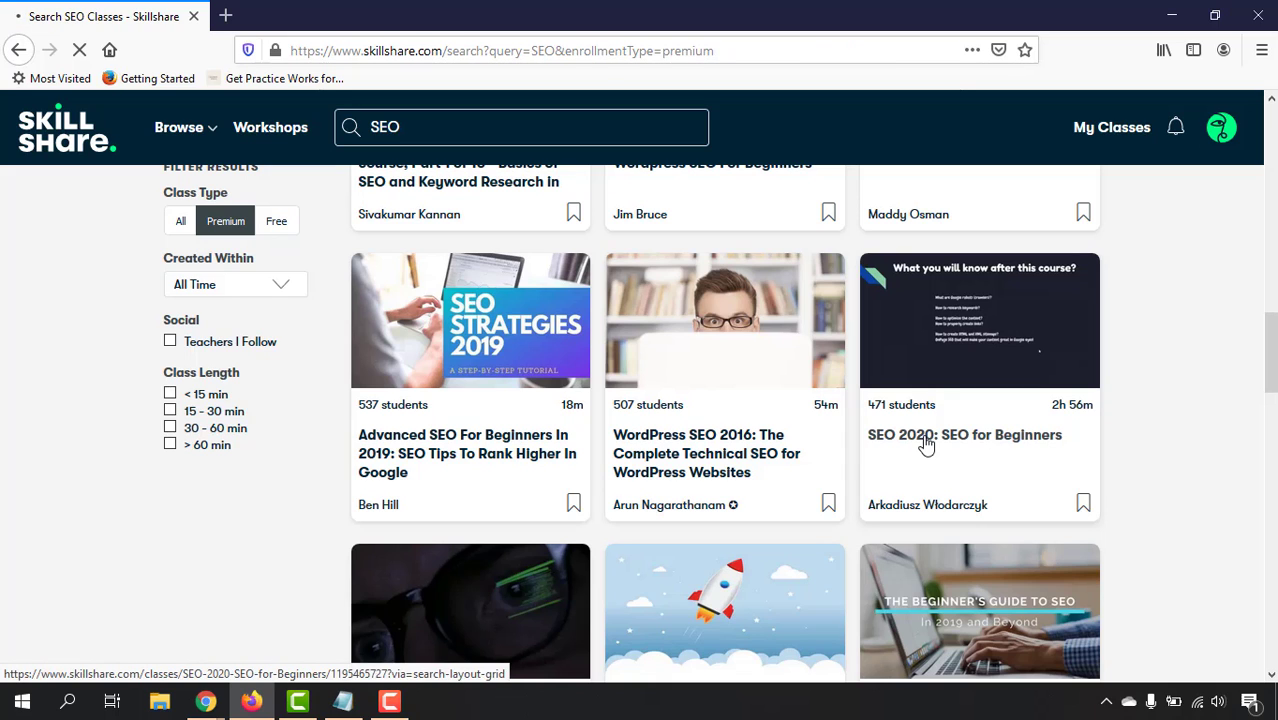
pyautogui.click(964, 434)
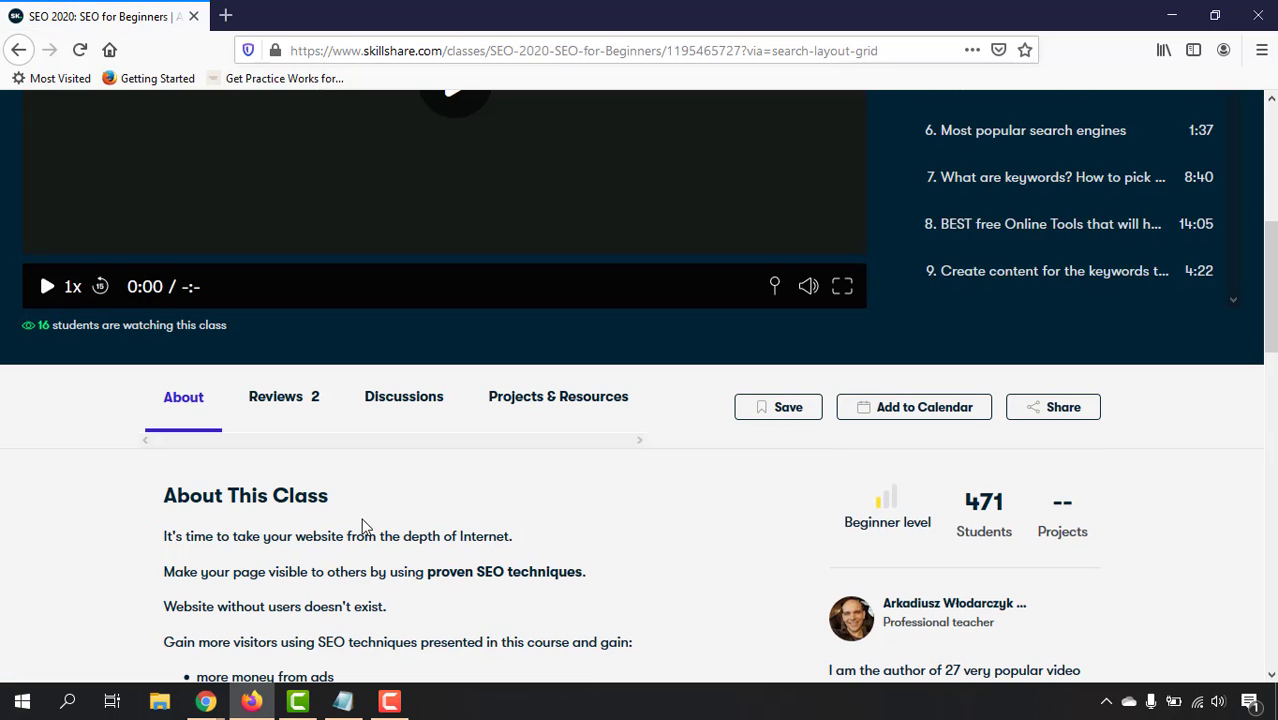
pyautogui.scroll(3)
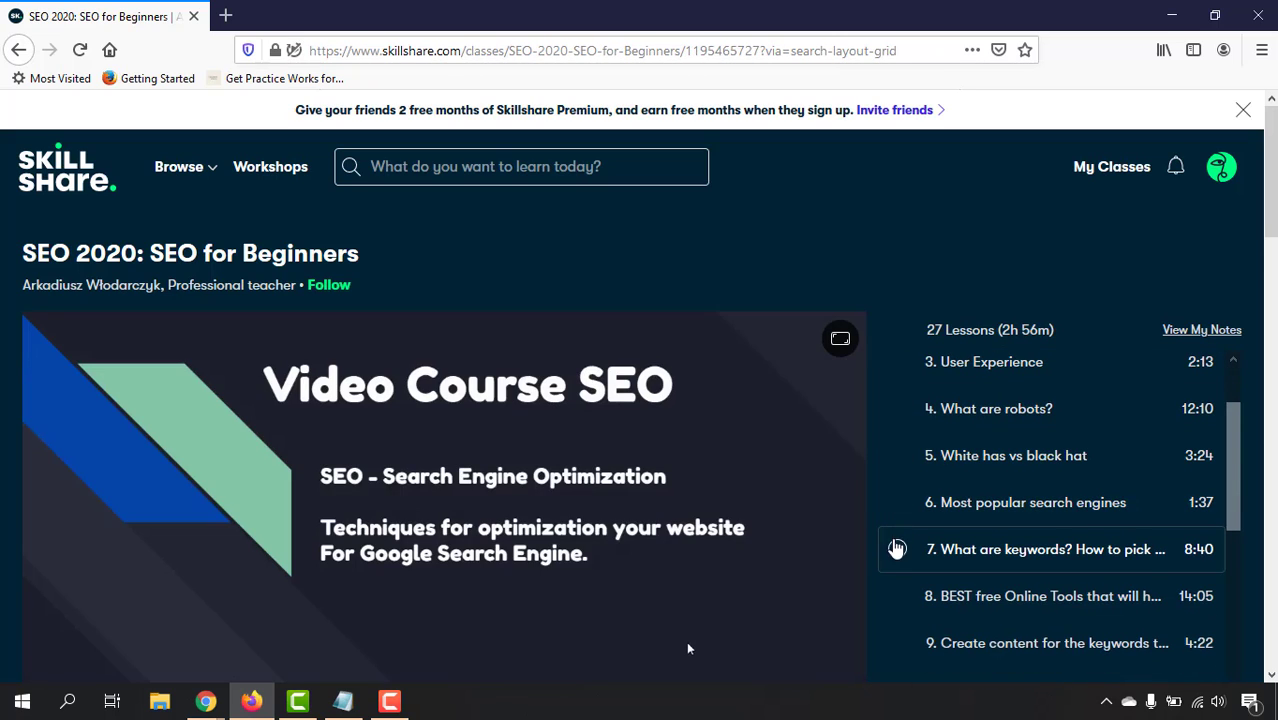
pyautogui.moveTo(897, 502)
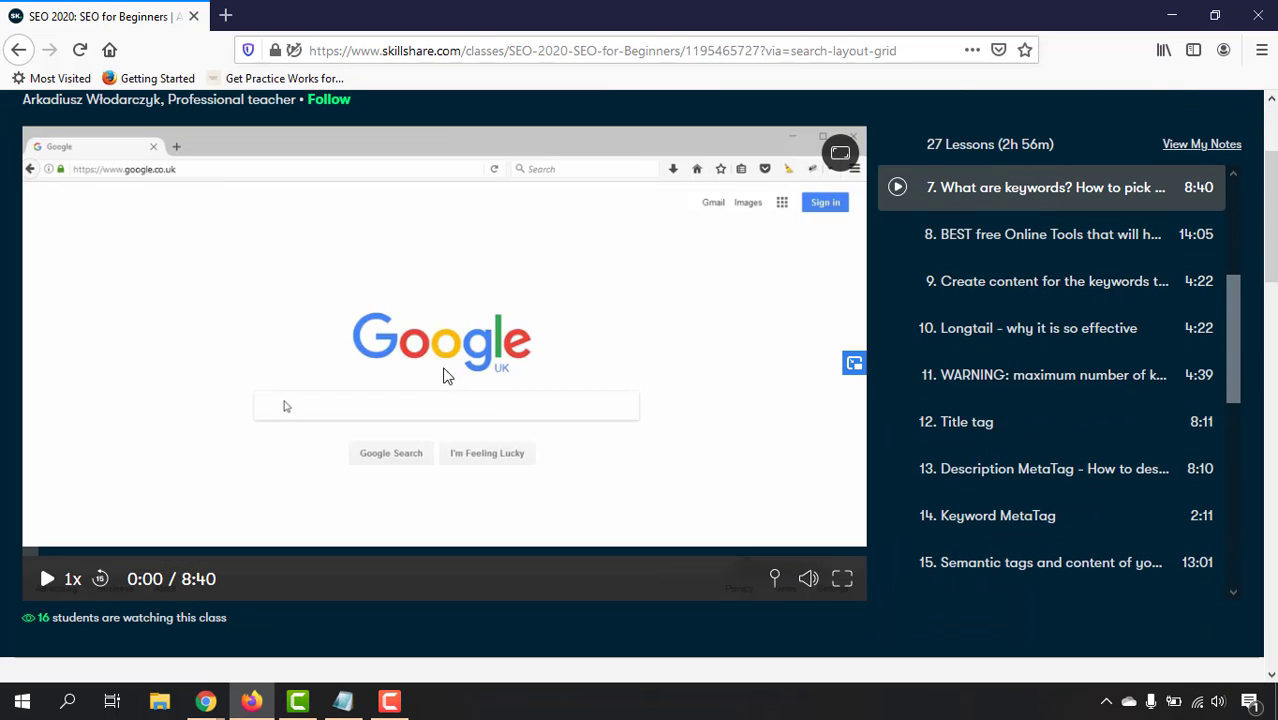
pyautogui.click(46, 578)
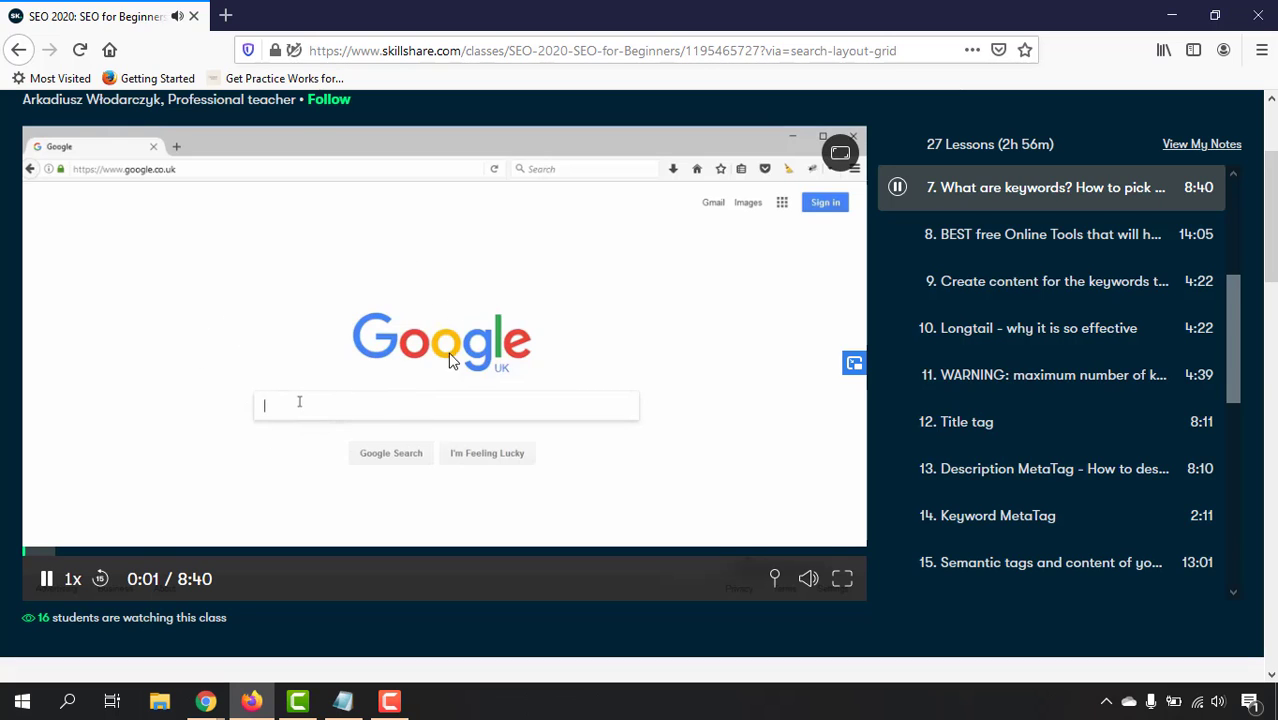